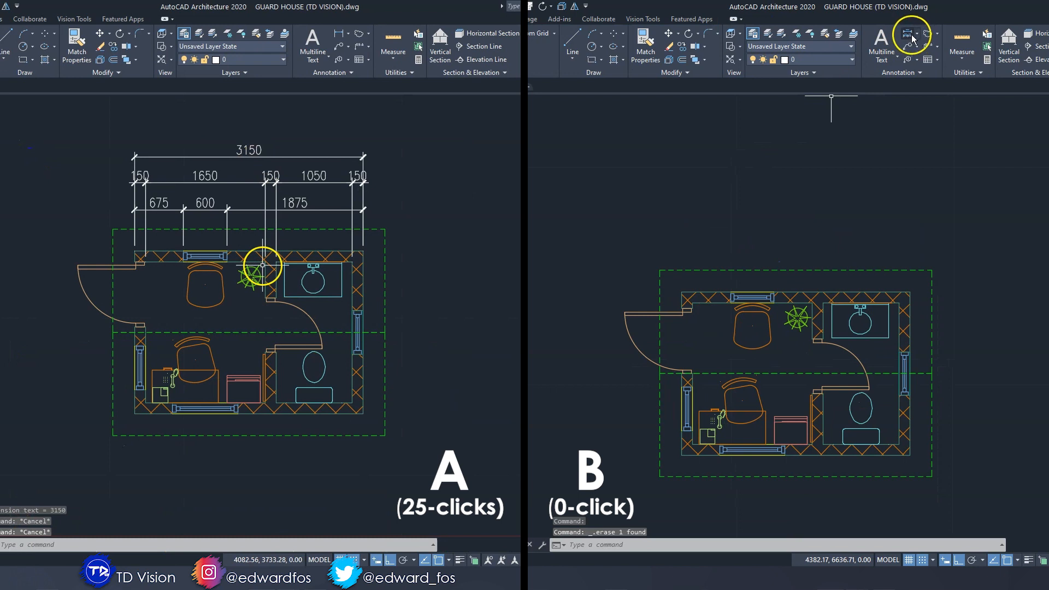
Step: Start an AEC Dimension Exterior R.O. from the Annotation panel's Dimension dropdown
left_click(915, 34)
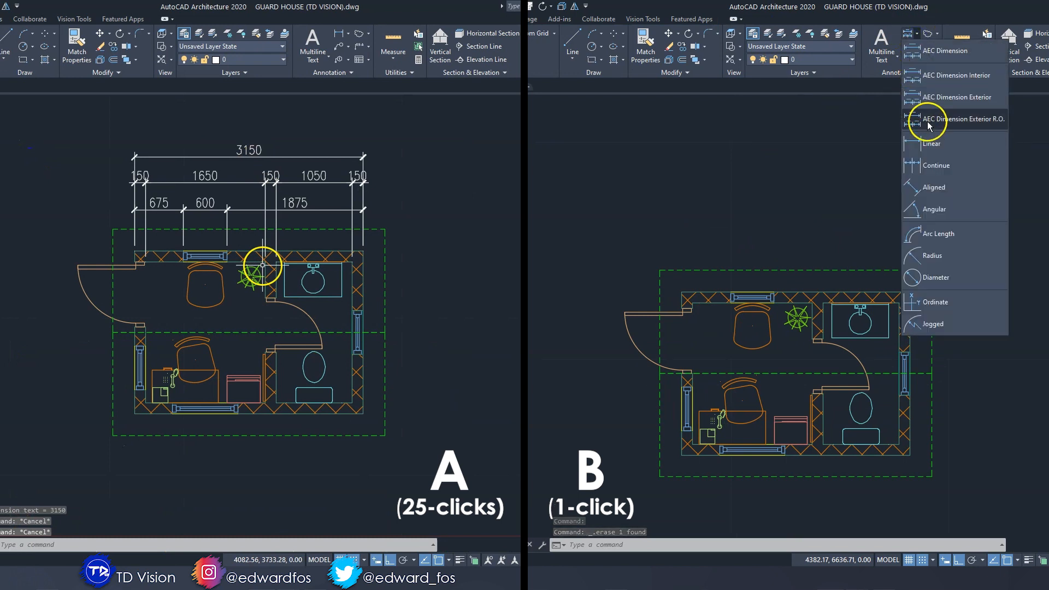
left_click(930, 119)
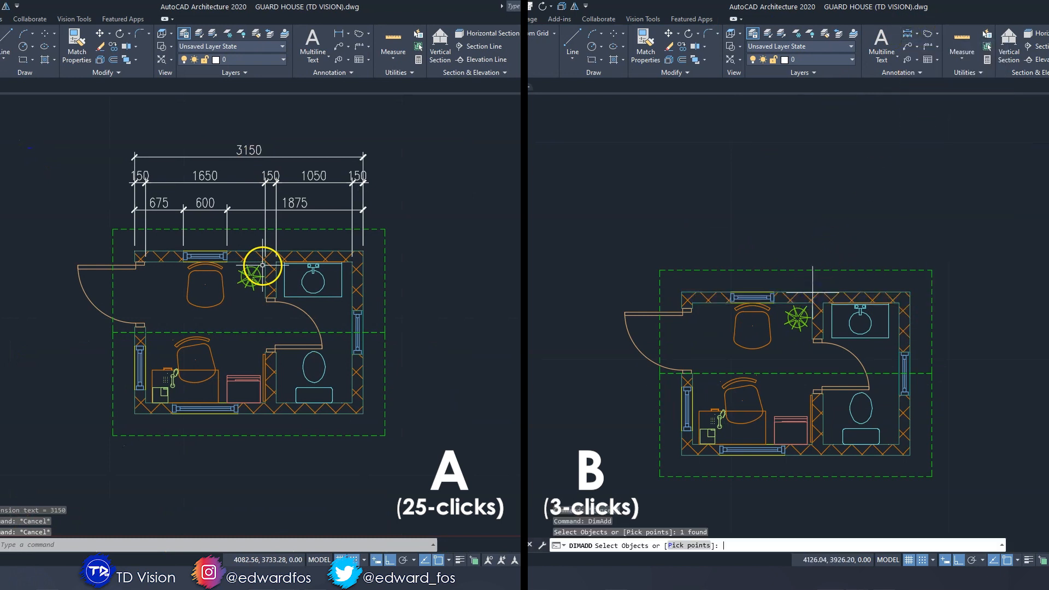